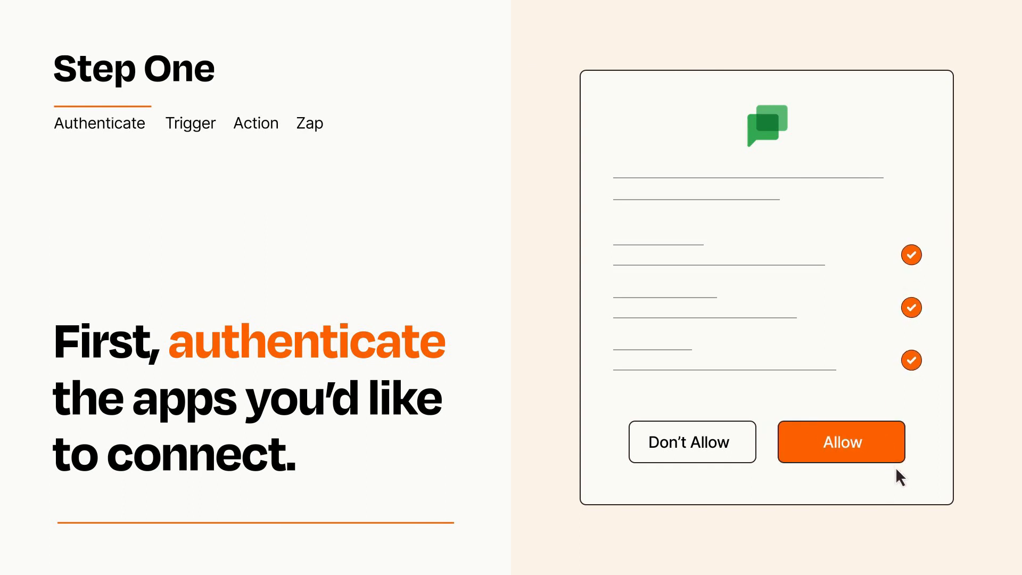
# Step: Allow Zapier access to the Google Chat account on the authorization prompt
pyautogui.click(840, 441)
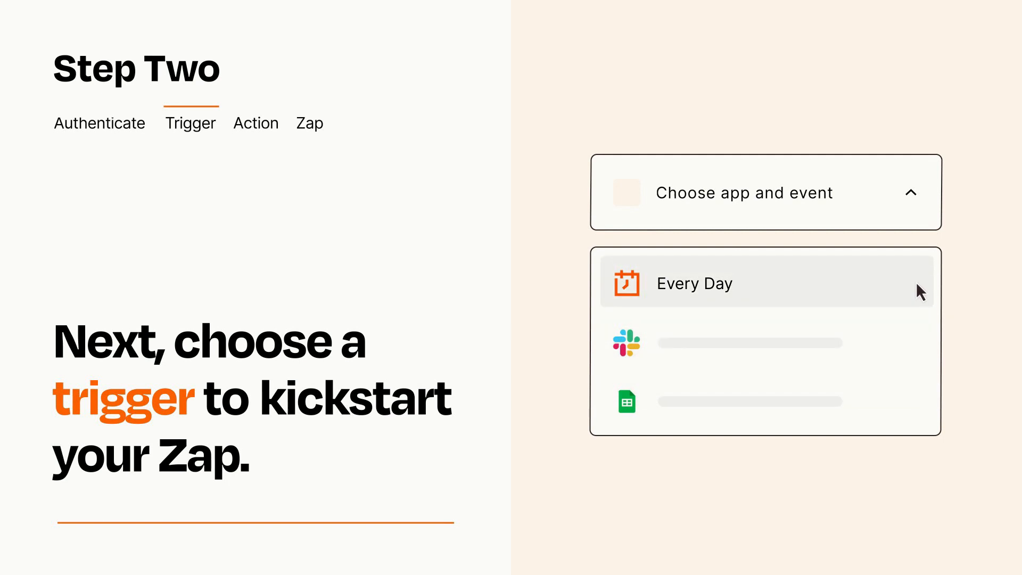
pyautogui.moveTo(920, 295)
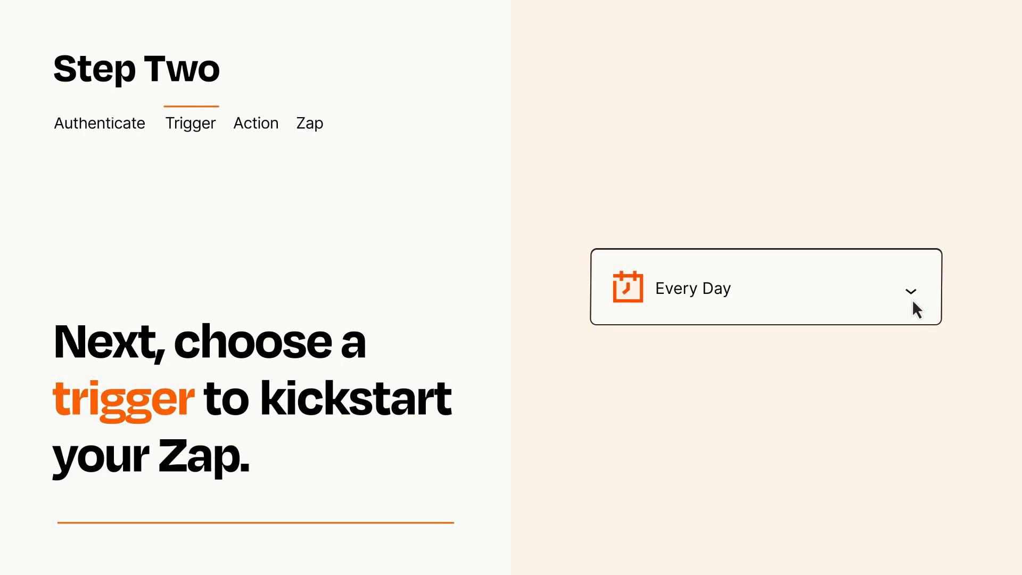
pyautogui.moveTo(928, 301)
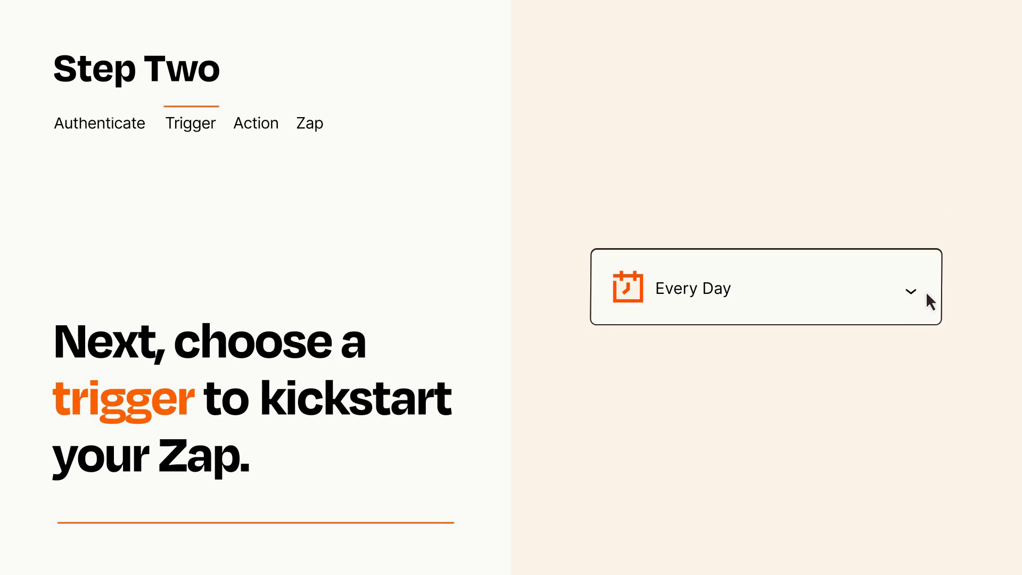
pyautogui.moveTo(921, 294)
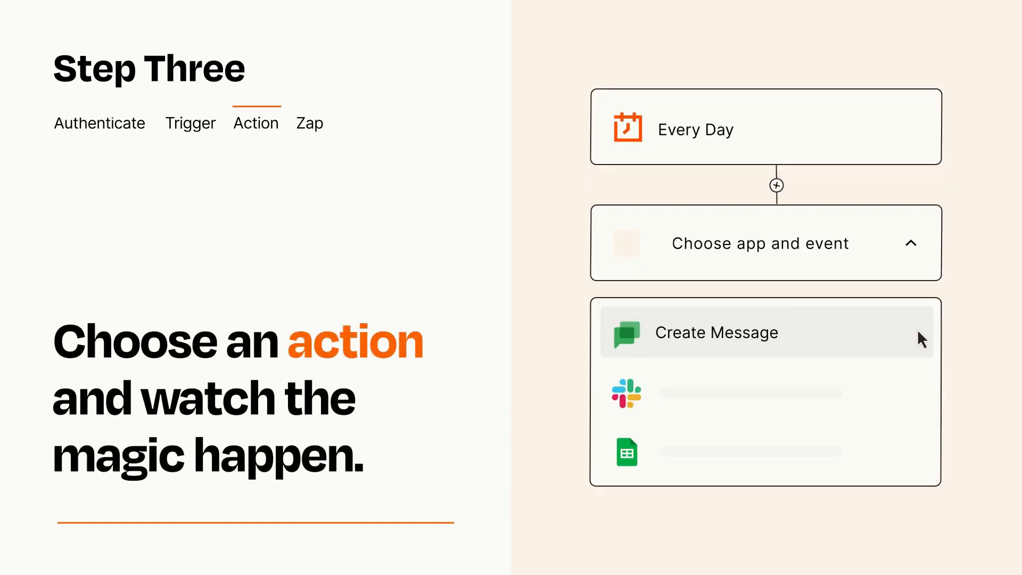
pyautogui.moveTo(920, 403)
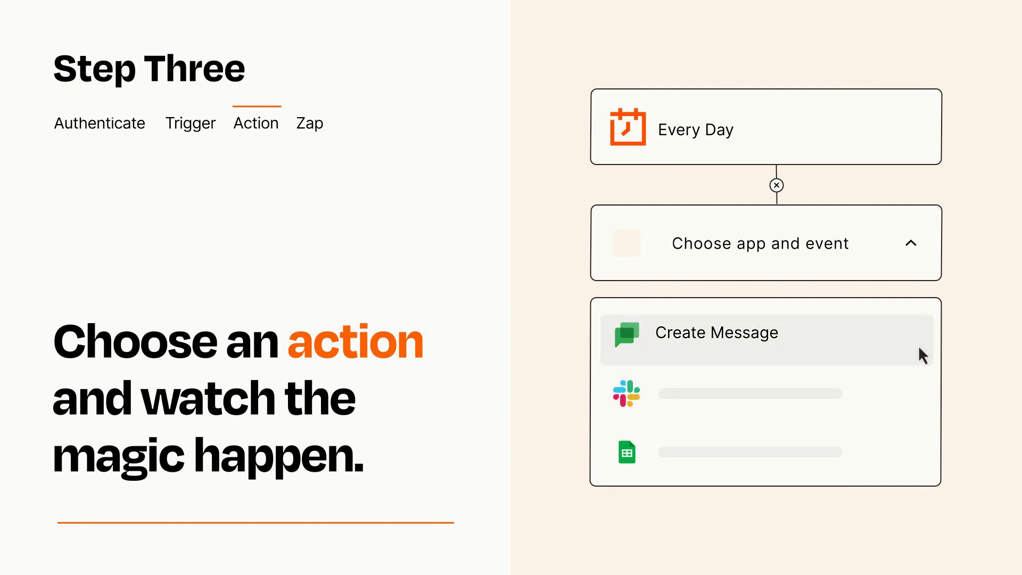
# Step: Select Google Chat's Create Message as the Zap's action event
pyautogui.click(715, 332)
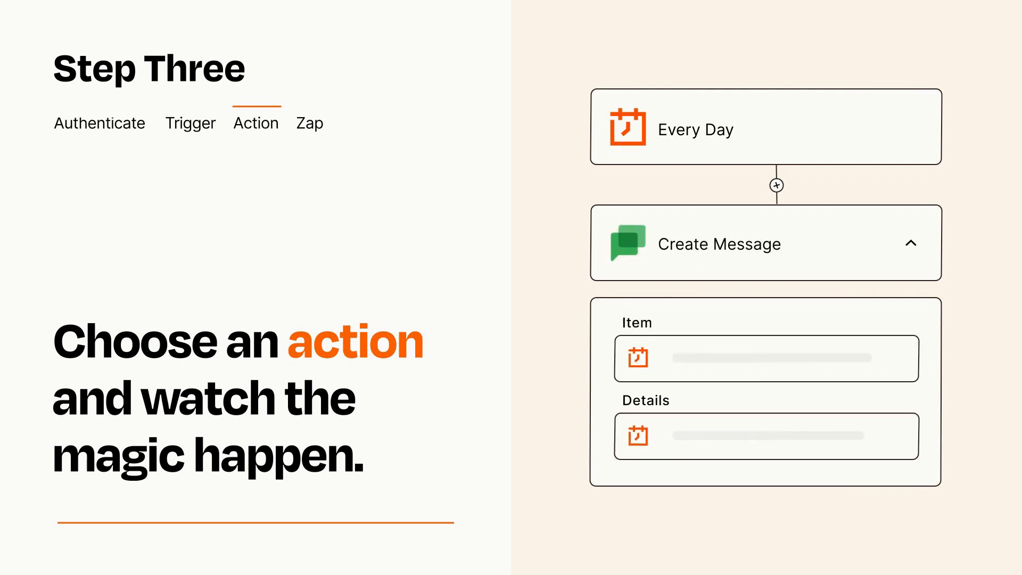
pyautogui.click(911, 243)
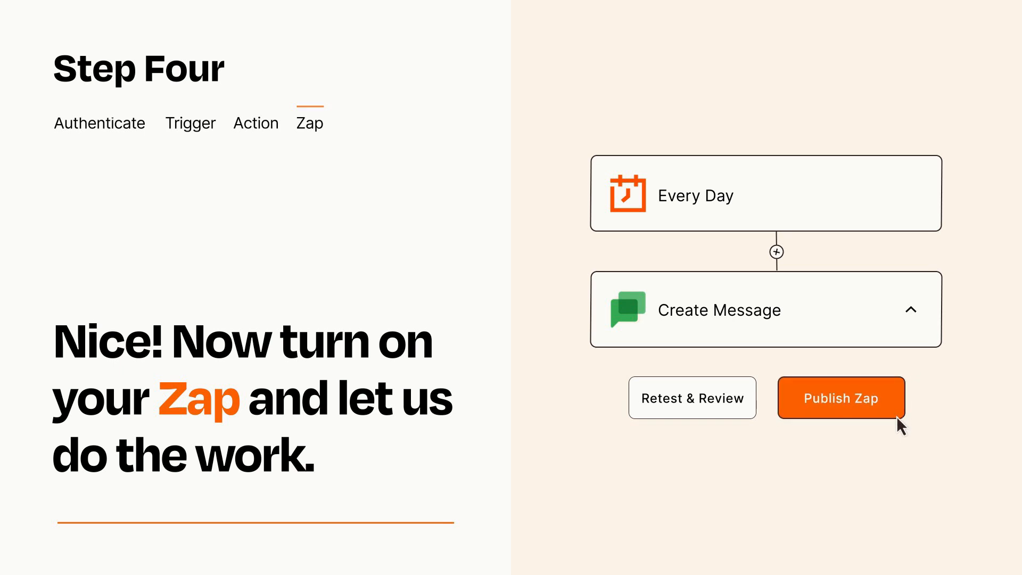
# Step: Publish the Every Day to Create Message Zap so it turns on
pyautogui.click(840, 397)
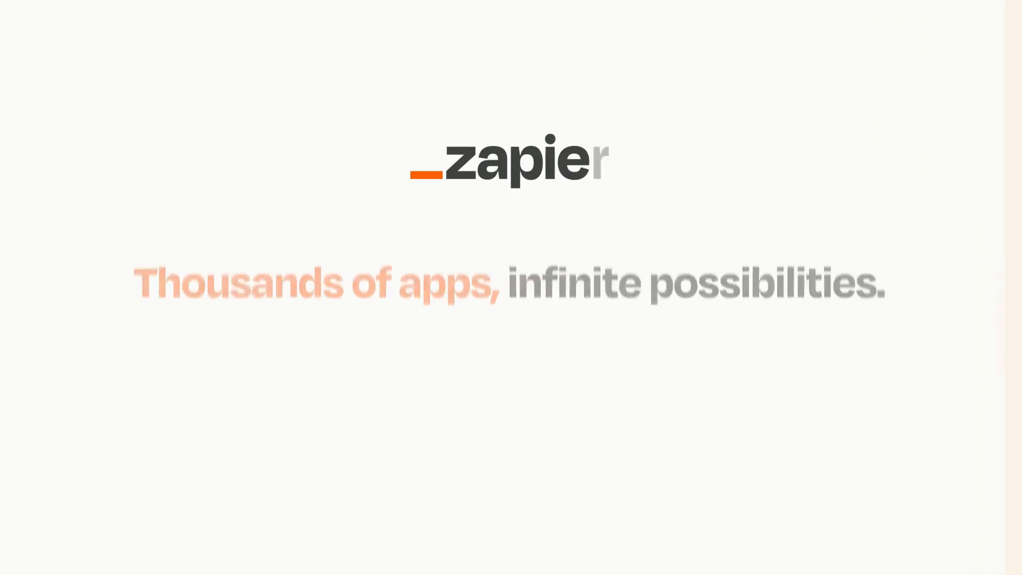